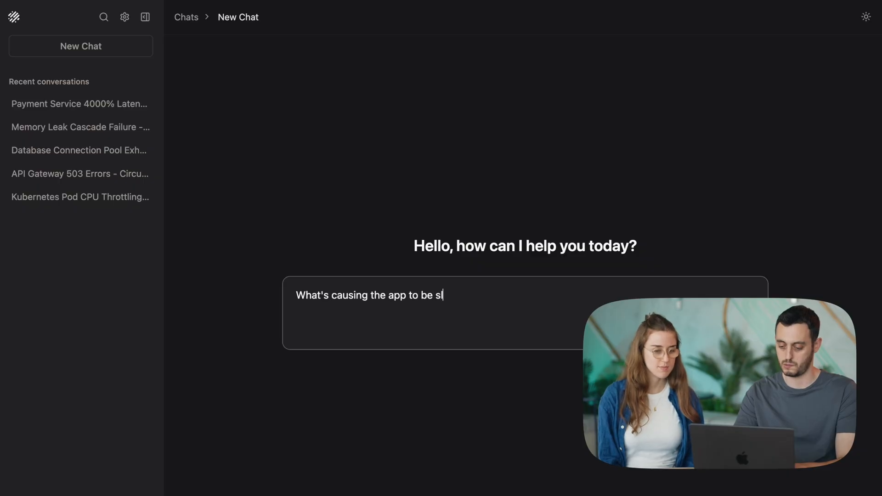
Ask OLLI why the app is slow and review the p95 latency charts for user-service and payment-service.
key("Enter")
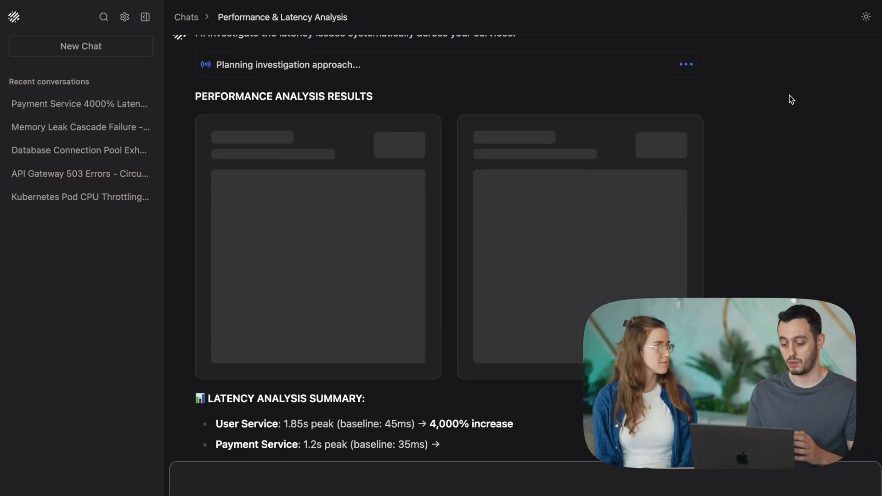
scroll("down", 3)
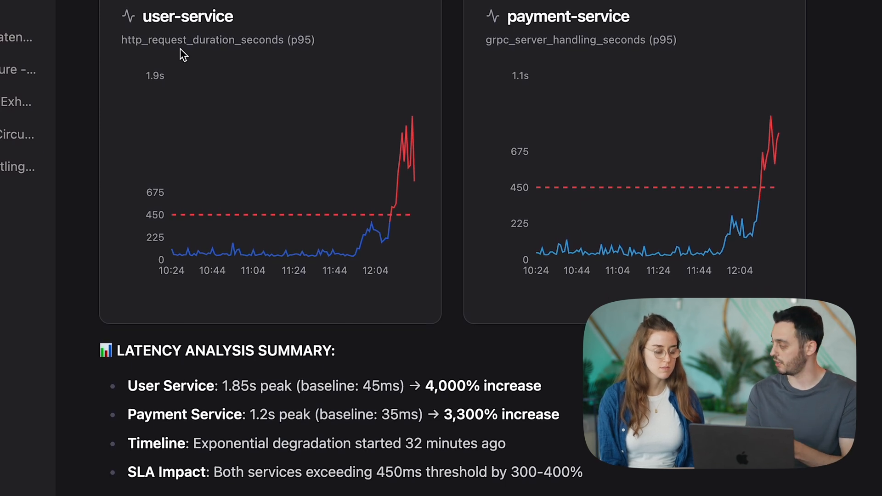
scroll("down", 3)
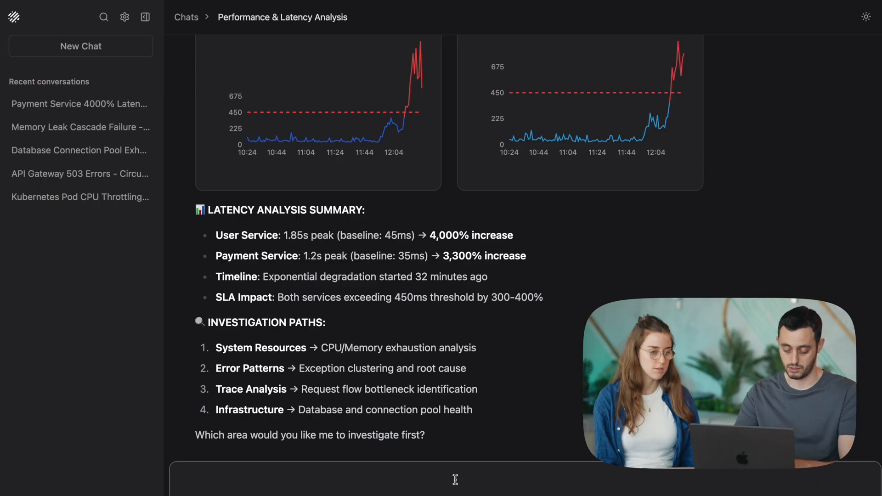
Request trace analysis and review the payment-request waterfall showing database connection wait as the bottleneck.
type("Analyze th")
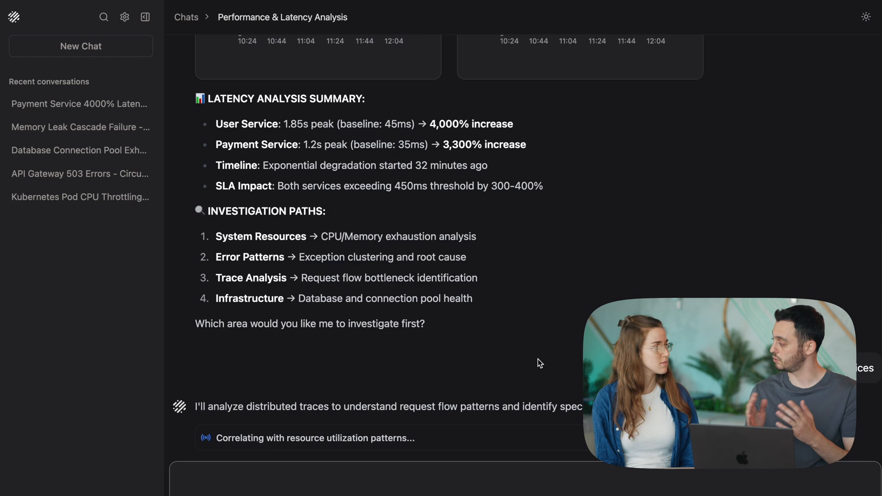
scroll("down", 3)
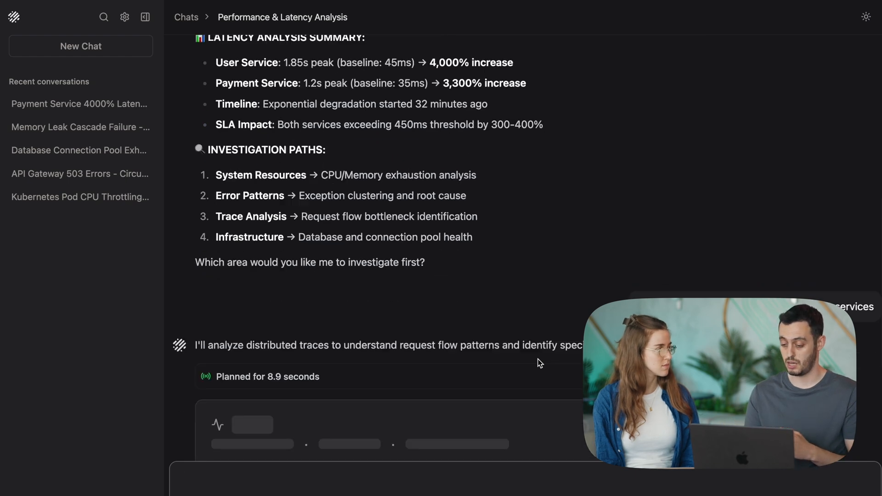
scroll("down", 3)
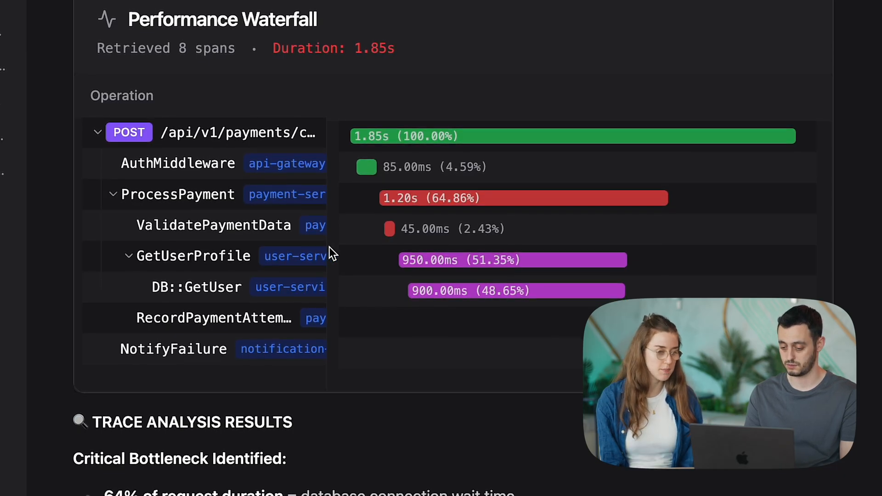
mouse_move(205, 272)
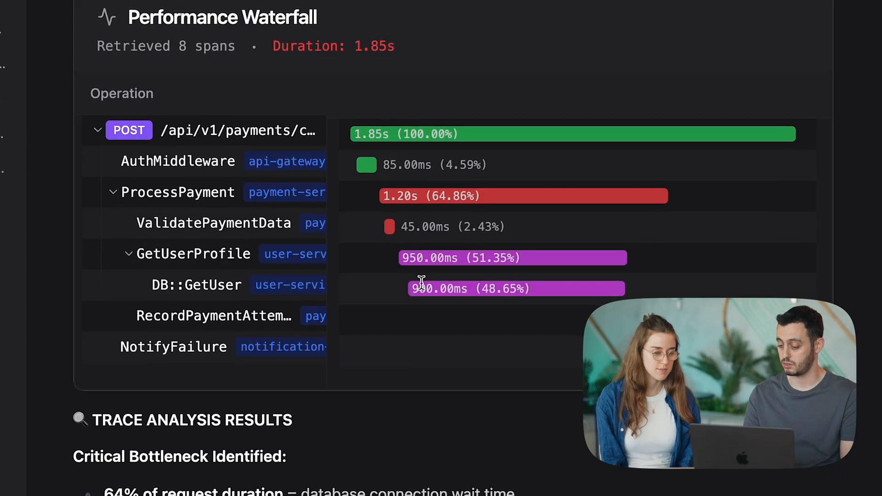
scroll("down", 3)
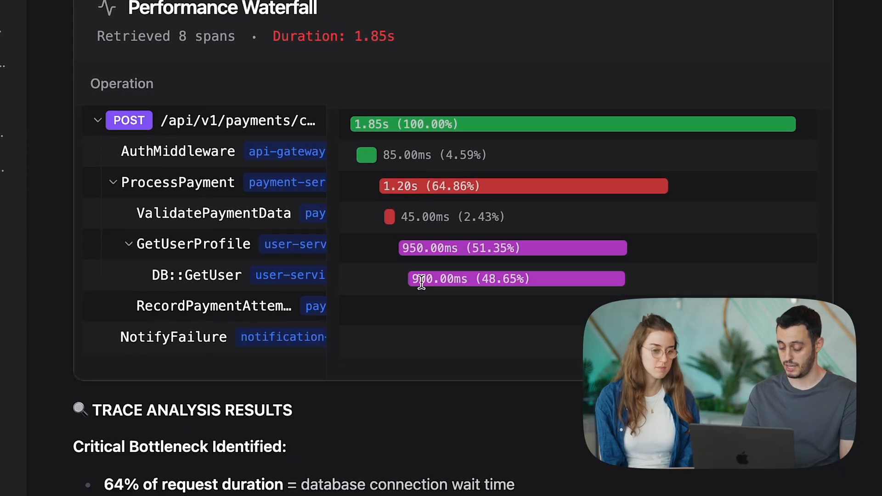
scroll("down", 3)
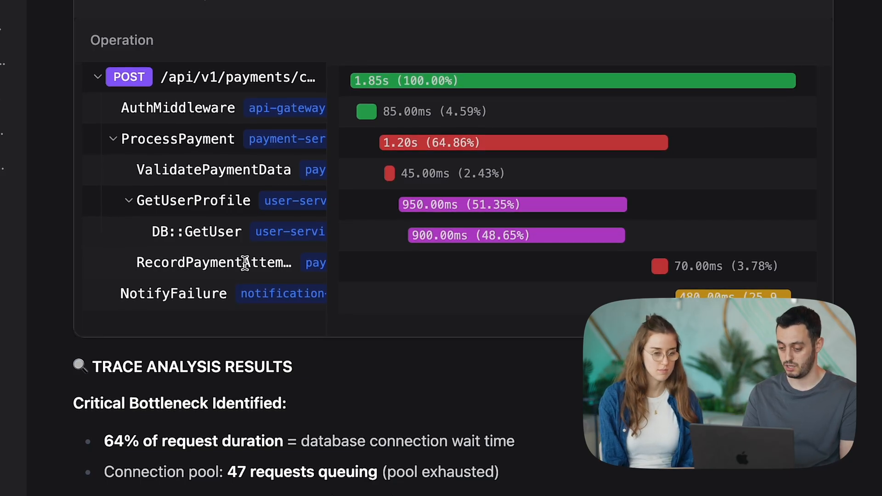
scroll("down", 3)
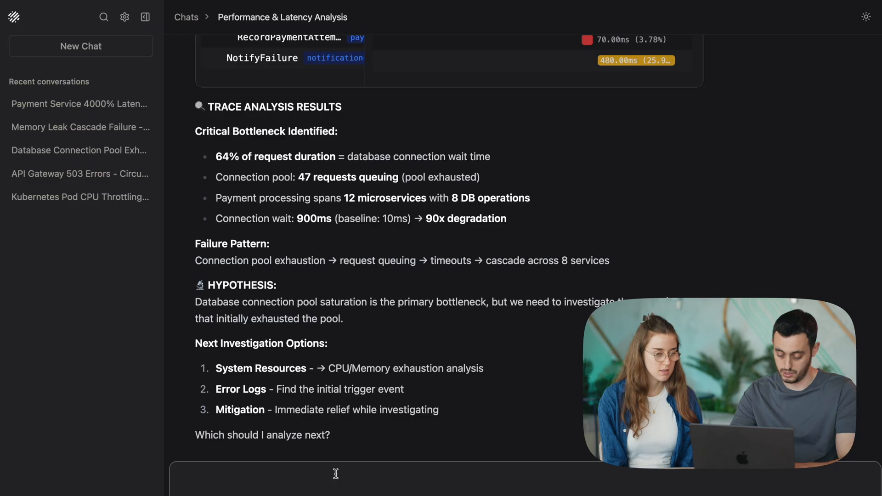
Request a system resource check showing CPU 81.6%, memory 81.3% and 54% DB pool saturation.
type("Check system res")
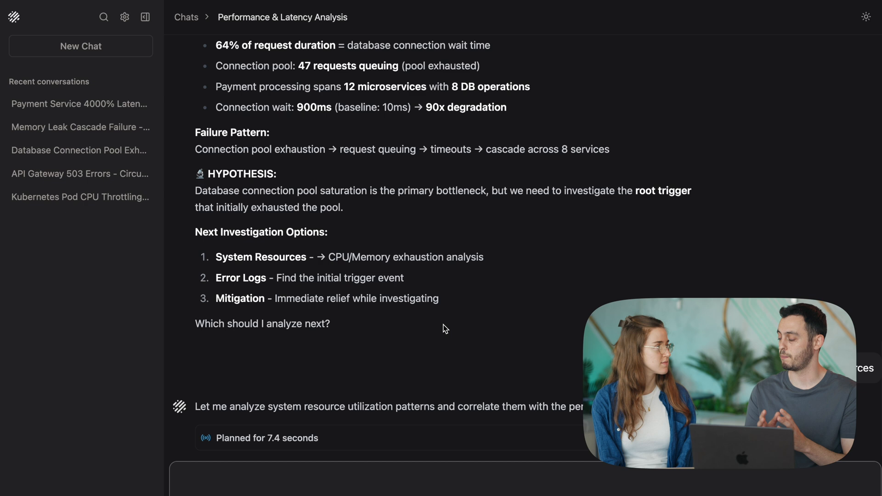
scroll("down", 3)
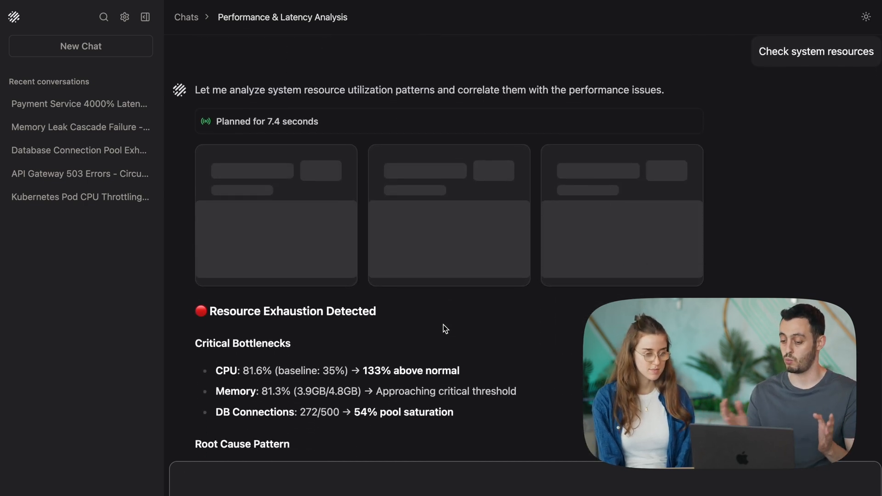
scroll("down", 3)
type("Find")
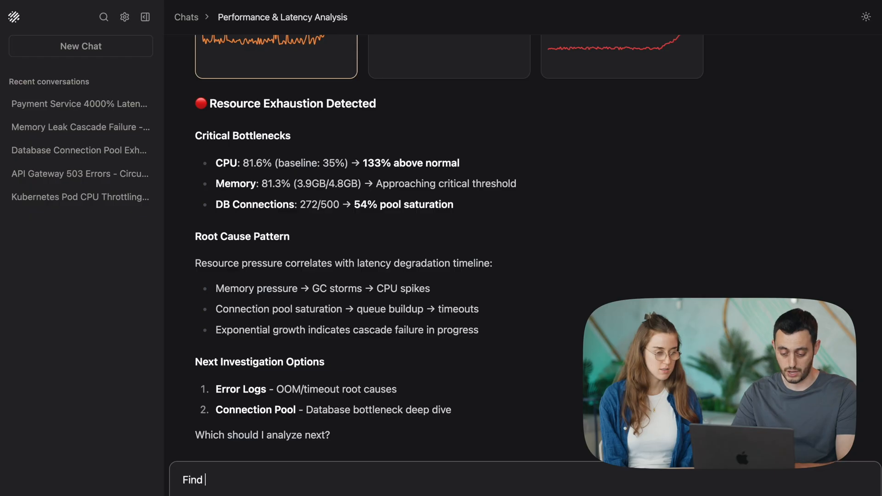
Request relevant errors and expand an error log row to view its JSON details.
type("relevant errors")
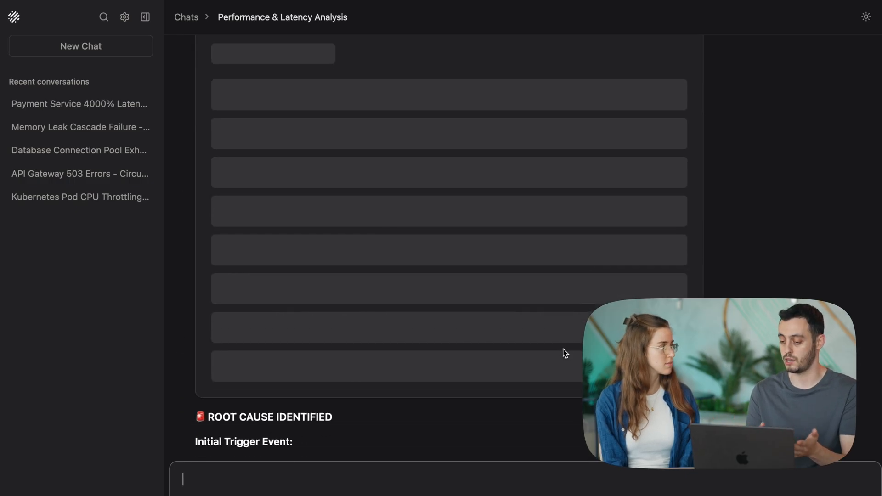
scroll("down", 3)
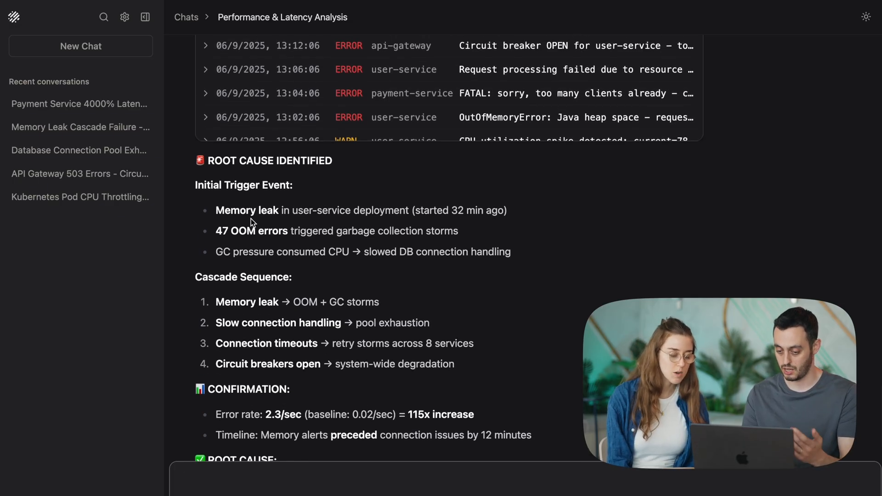
double_click(244, 210)
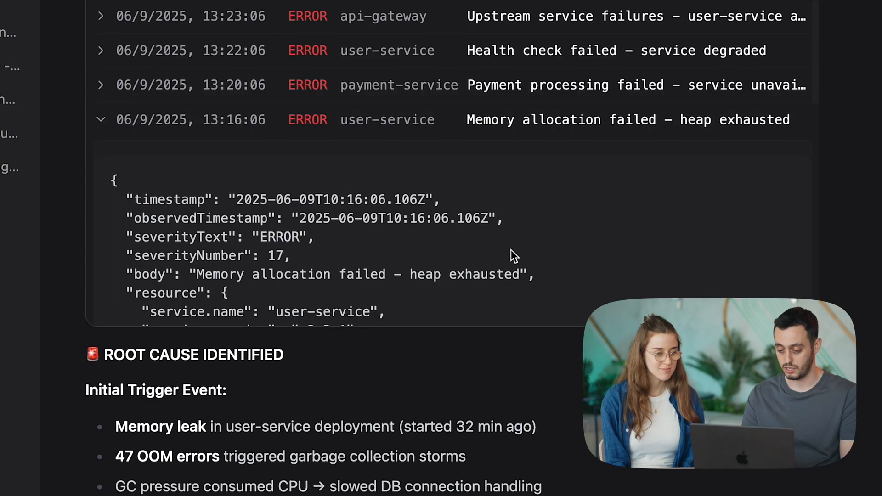
Review the root cause: a user-service memory leak crashing pods and cascading into connection failures.
scroll("down", 3)
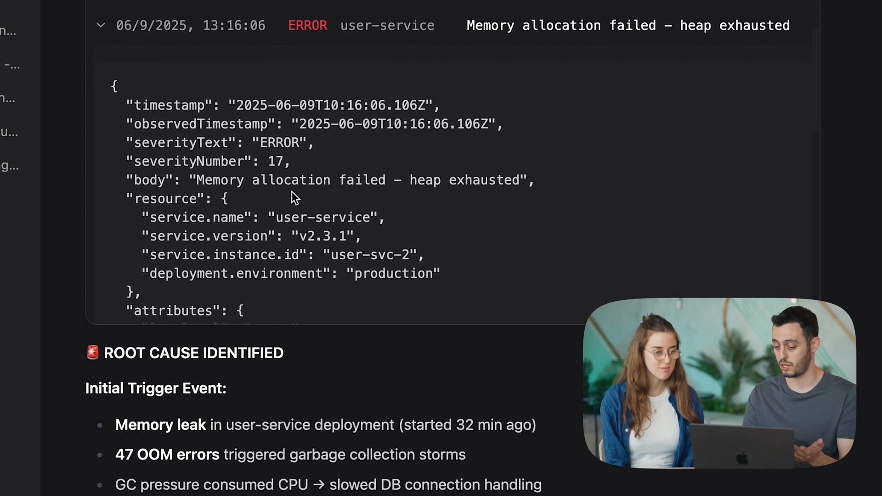
scroll("down", 3)
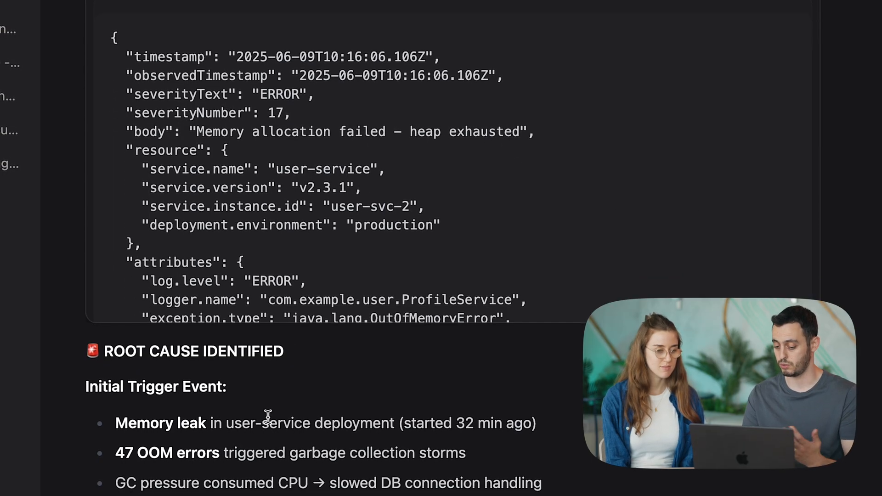
scroll("down", 3)
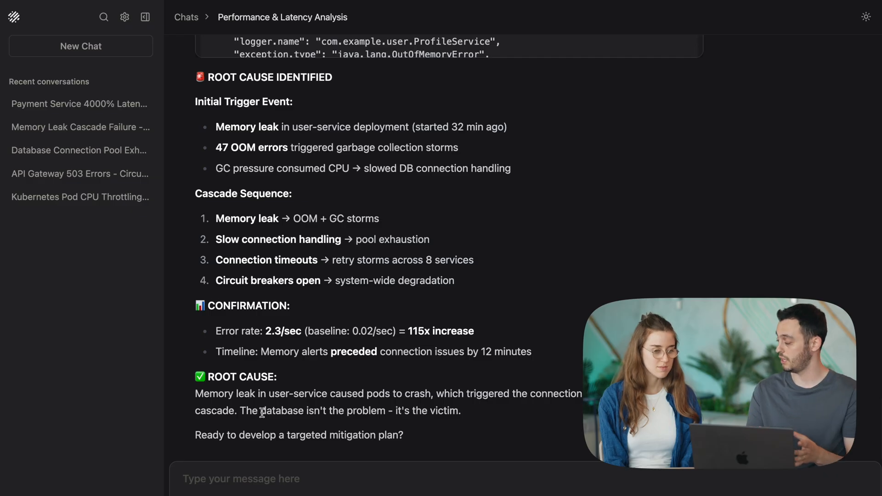
Request an incident timeline from warning signs through resource pressure to the critical point.
type("Sho")
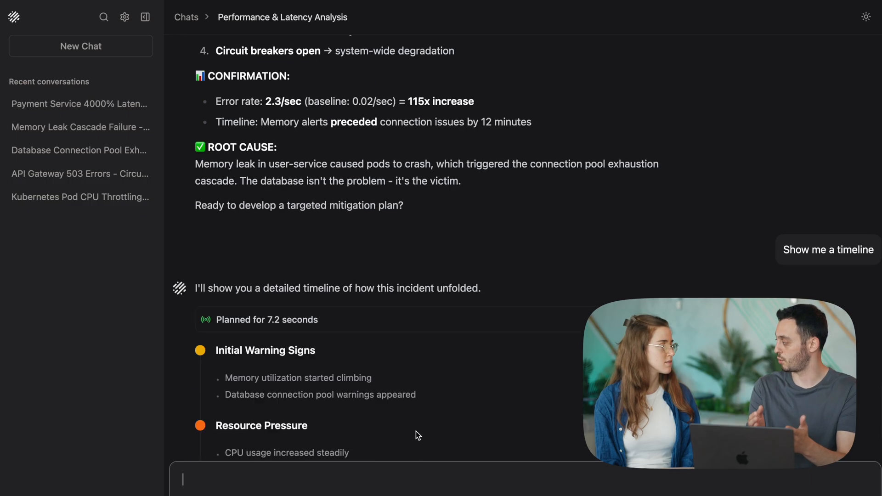
scroll("down", 3)
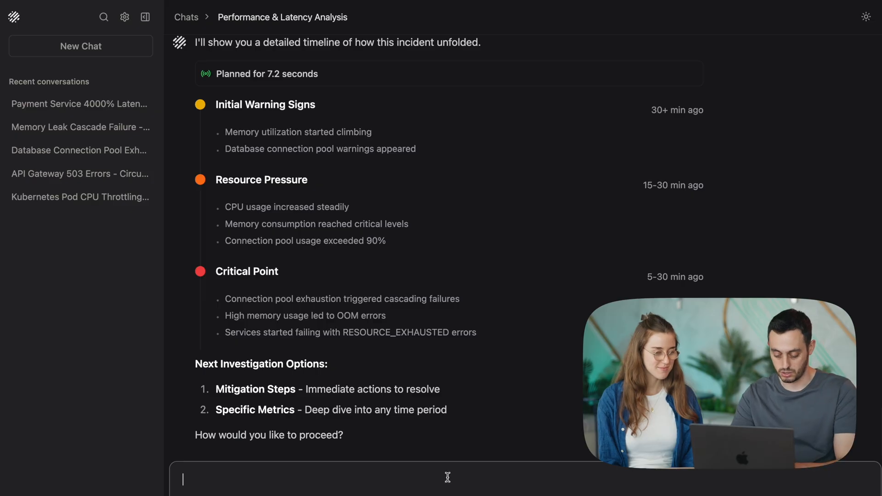
Ask how to fix it and review the mitigation plan with kubectl commands and success metrics.
type("How")
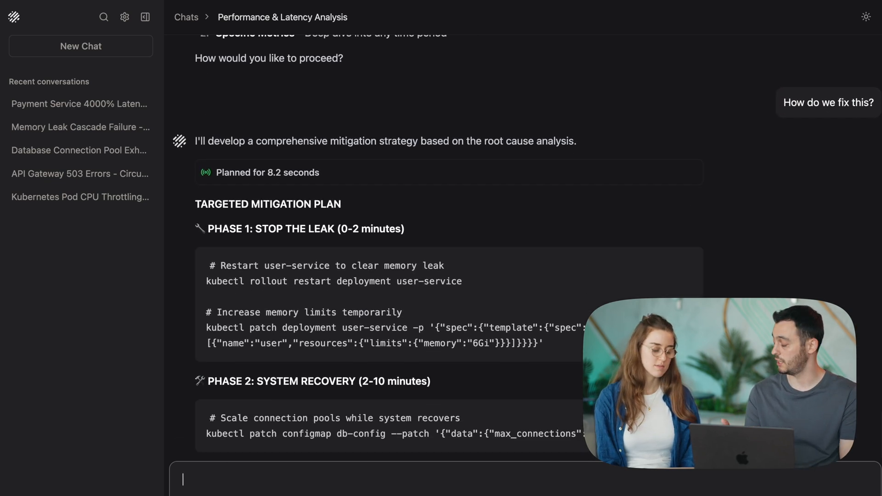
scroll("down", 3)
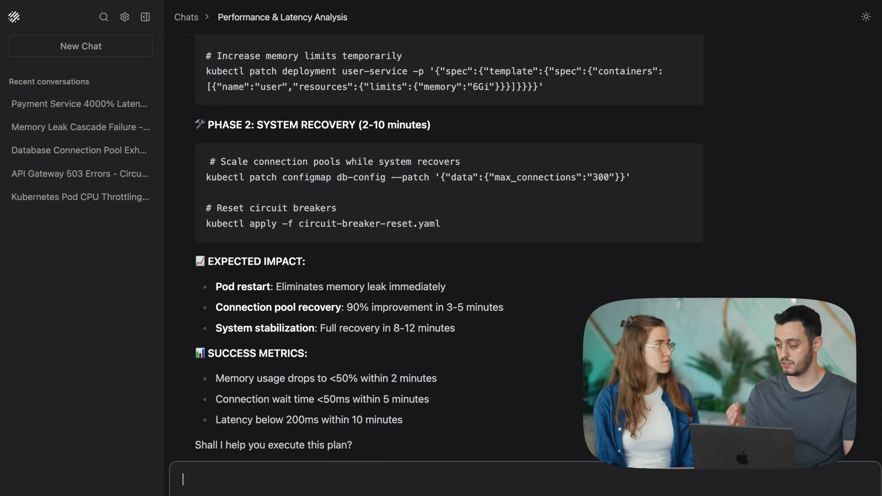